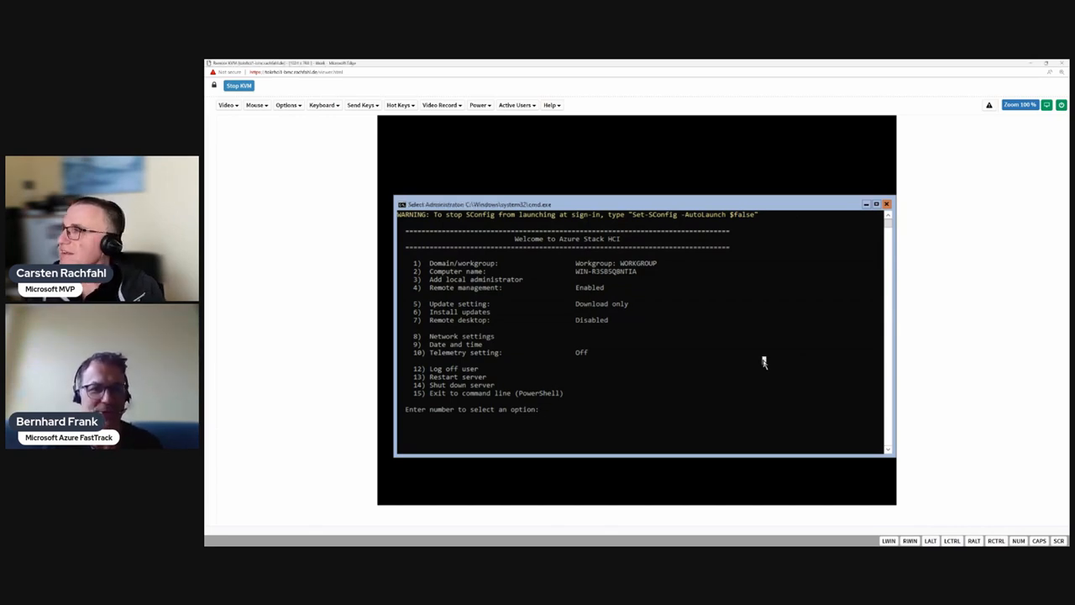
# Choose SConfig option 15 to exit to the PowerShell command line.
pyautogui.write('15')
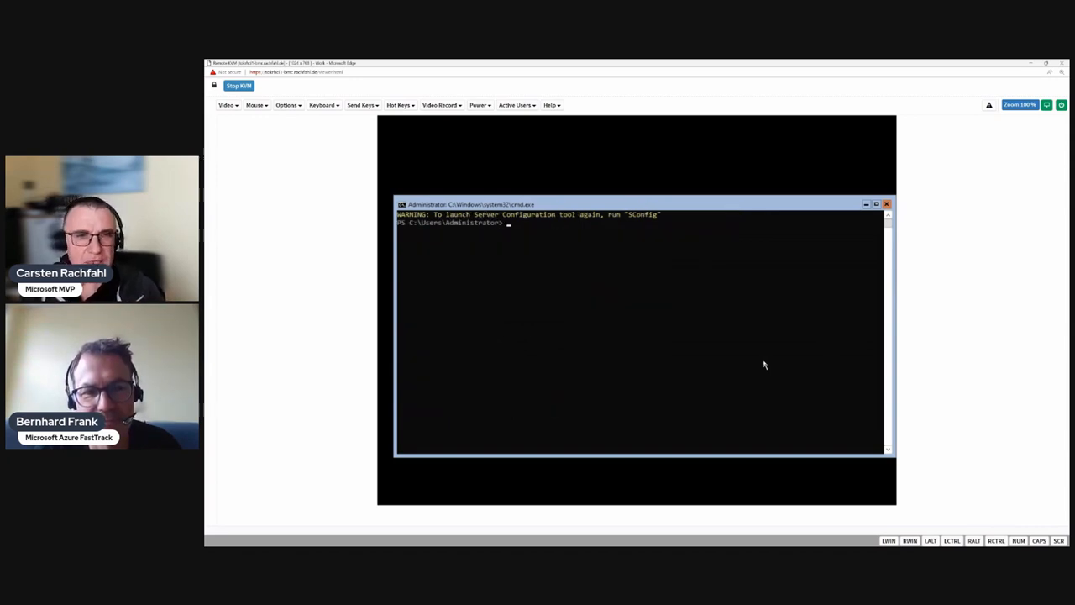
# Change directory to the root of drive C.
pyautogui.write('cd \\')
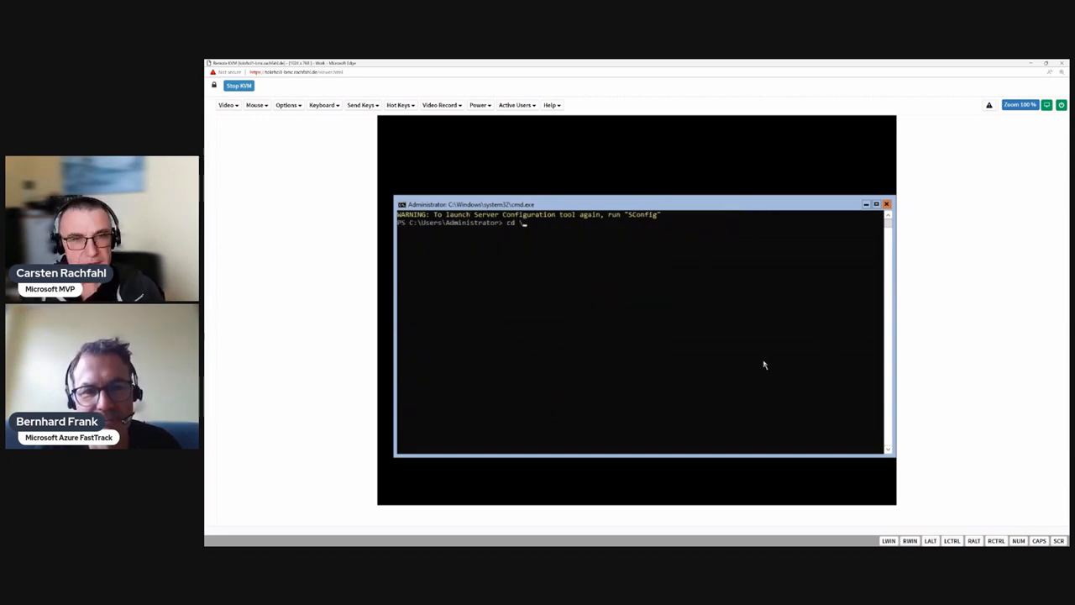
pyautogui.press('Enter')
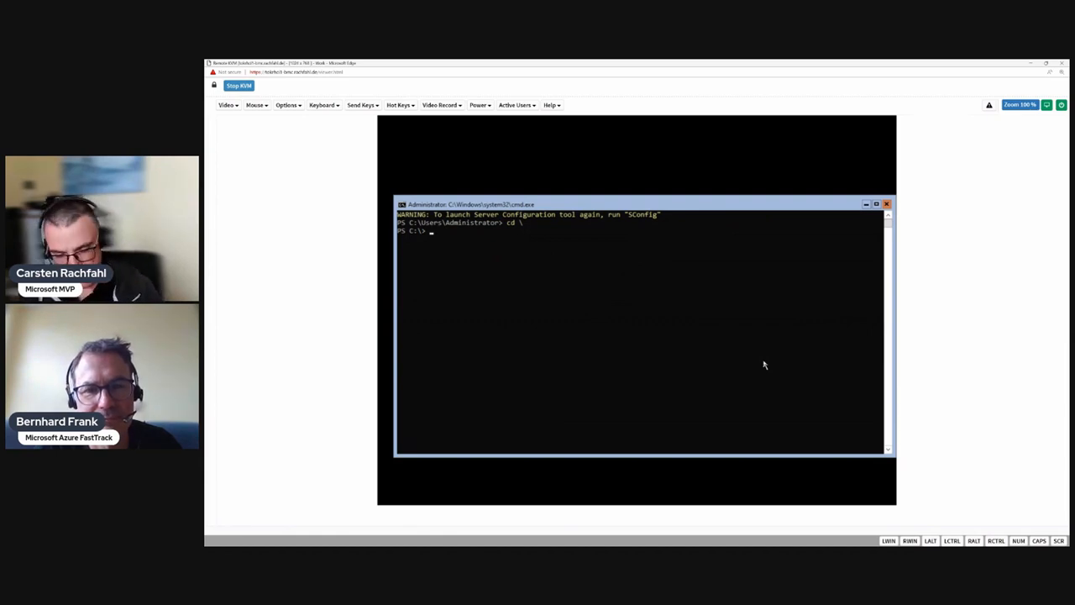
# Compose the command robocopy d:\system c:\System /m without running it yet.
pyautogui.write('ro')
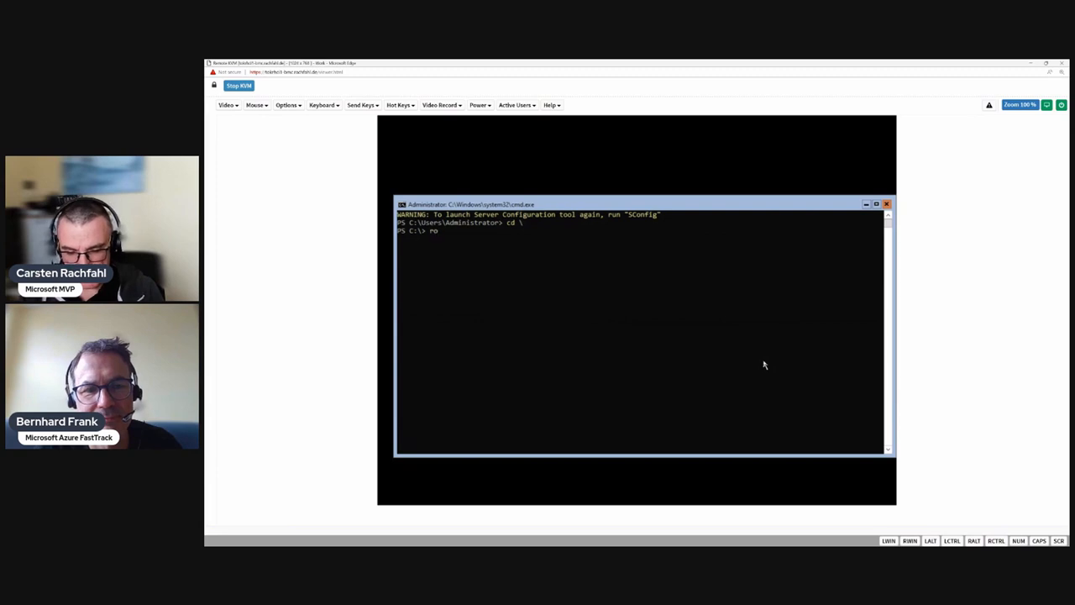
pyautogui.write('bocopy')
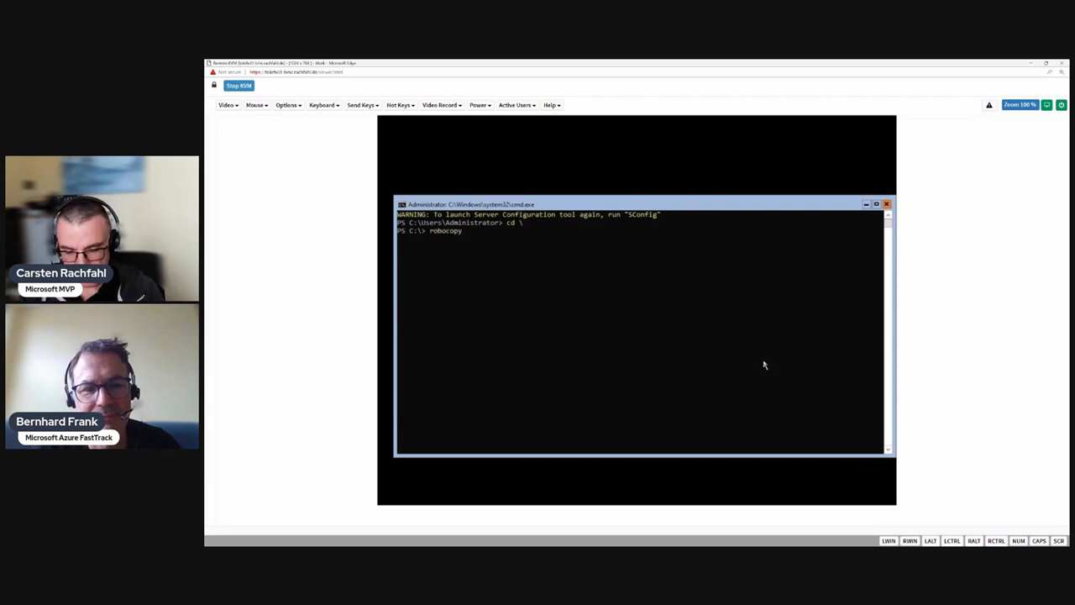
pyautogui.write('d:\\system')
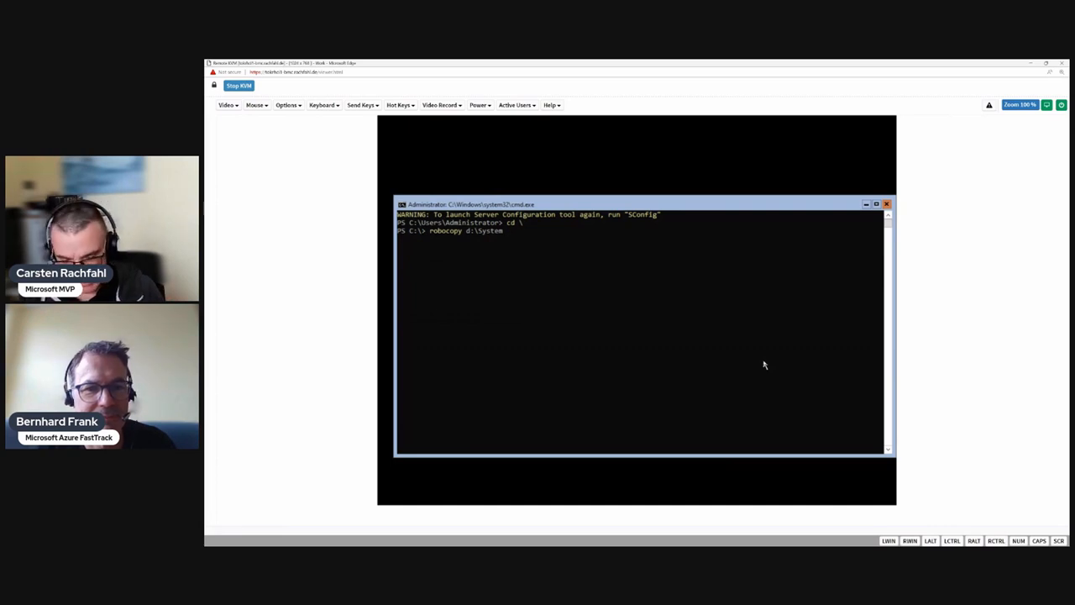
pyautogui.write('c:\\')
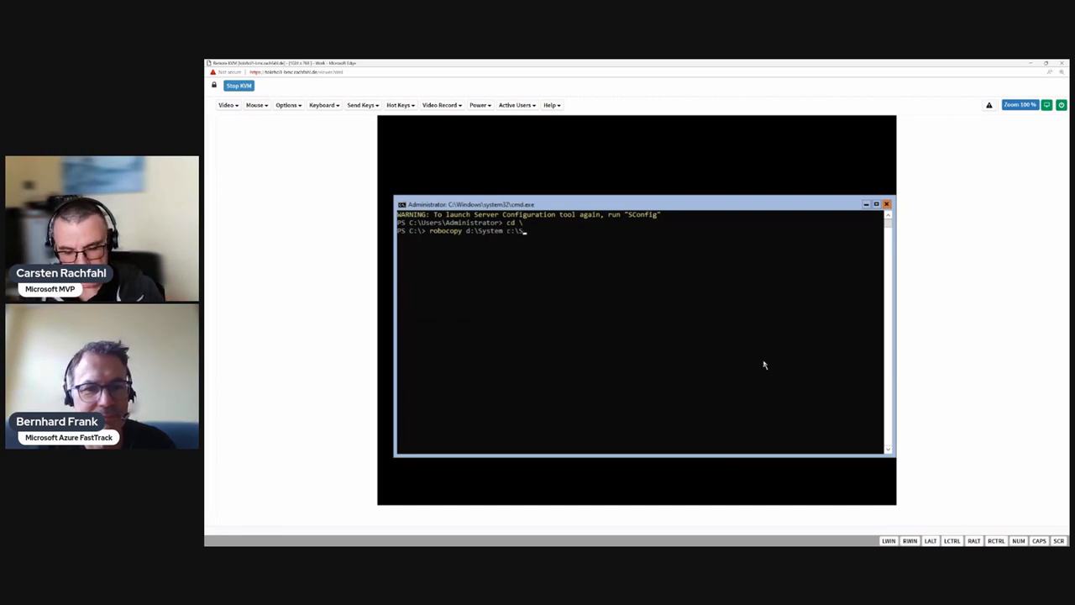
pyautogui.write('System')
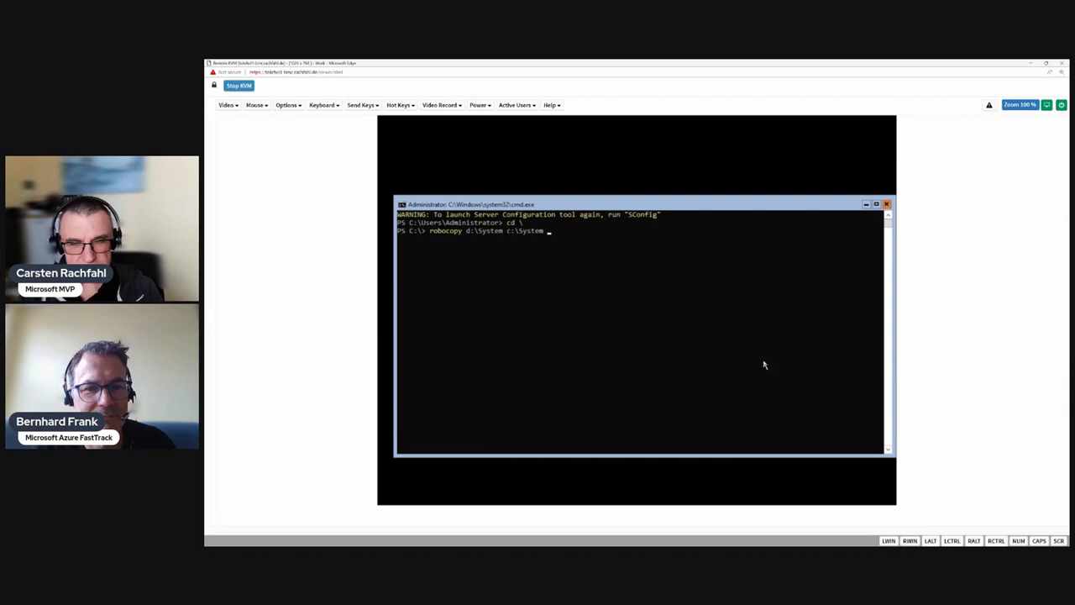
pyautogui.write('/m')
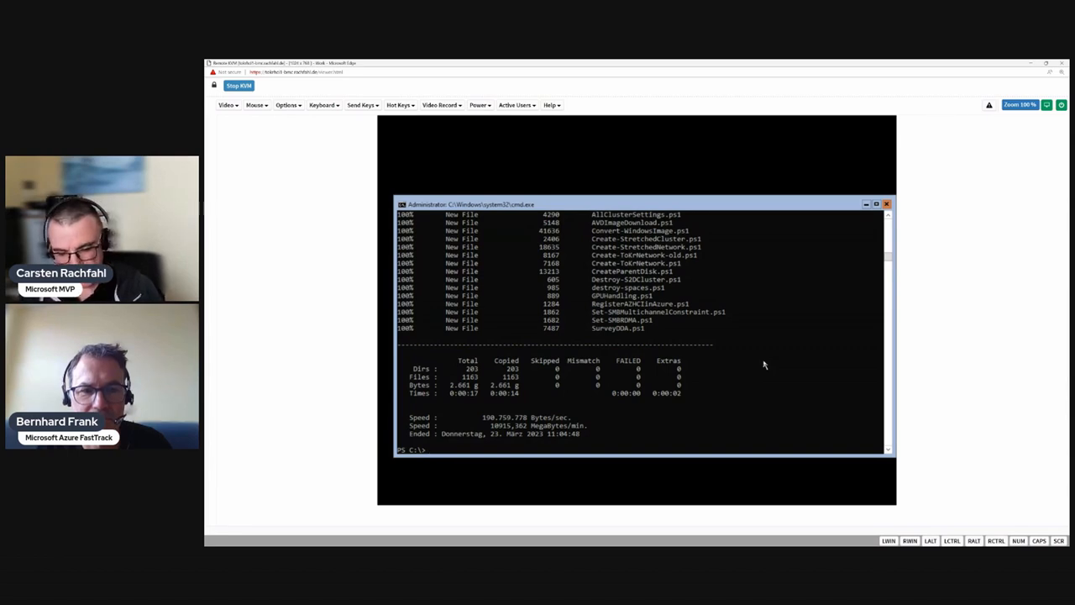
# Run the robocopy and begin listing C:\ to confirm the copied System folder.
pyautogui.write('dir')
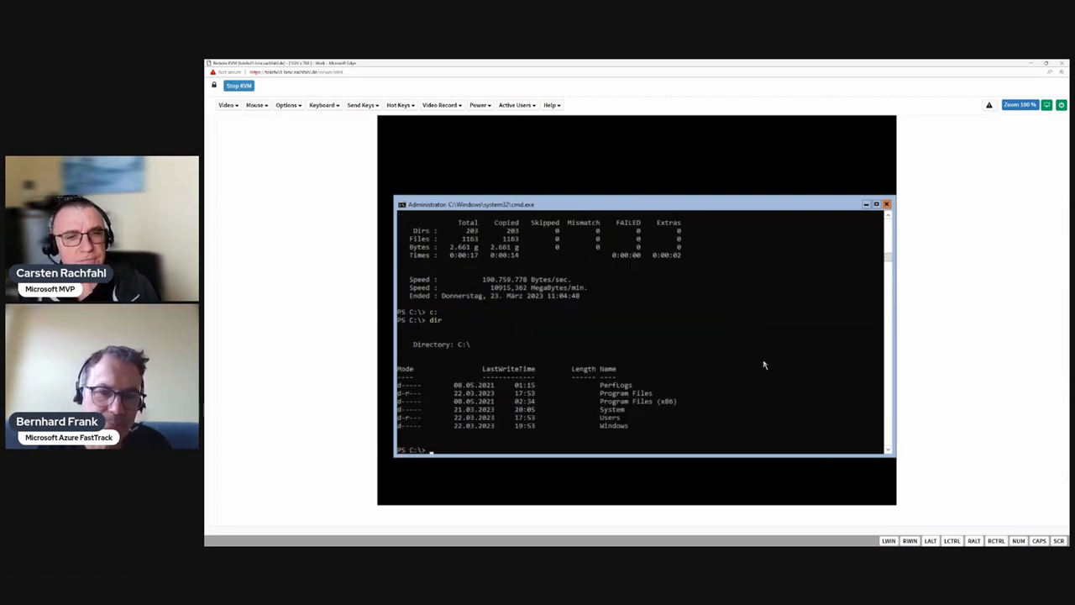
# Enter C:\System and list its contents including the FavDrivers driver folders.
pyautogui.write('cd sys')
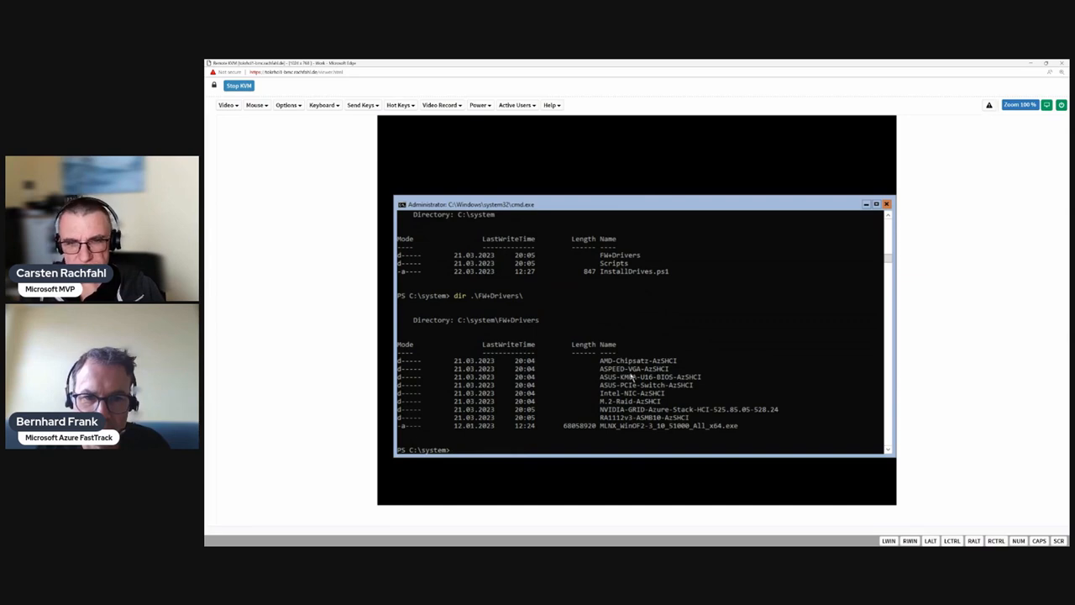
pyautogui.moveTo(595, 383)
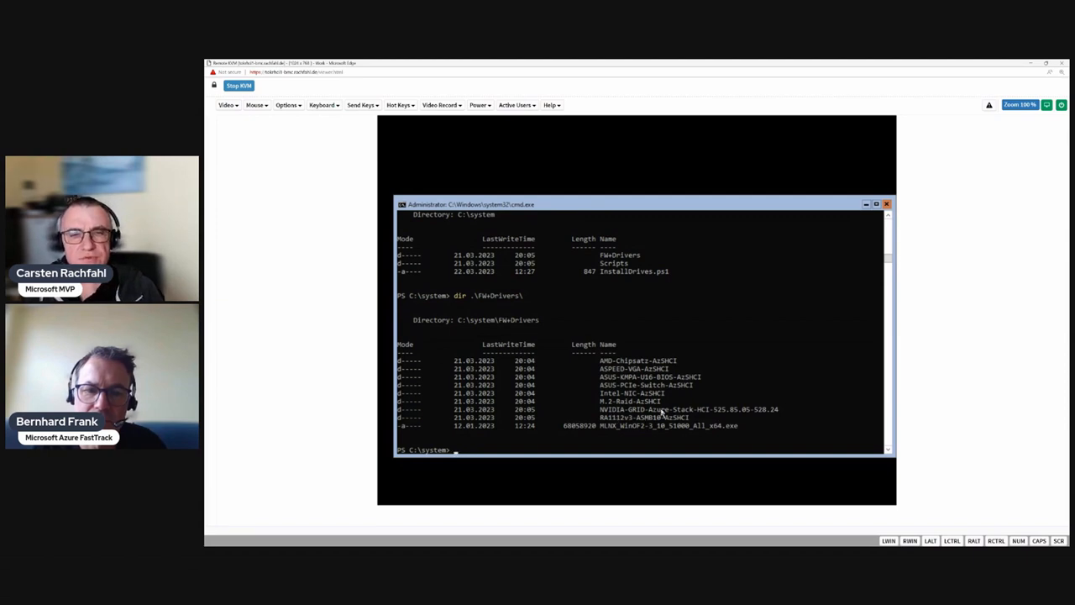
pyautogui.moveTo(625, 433)
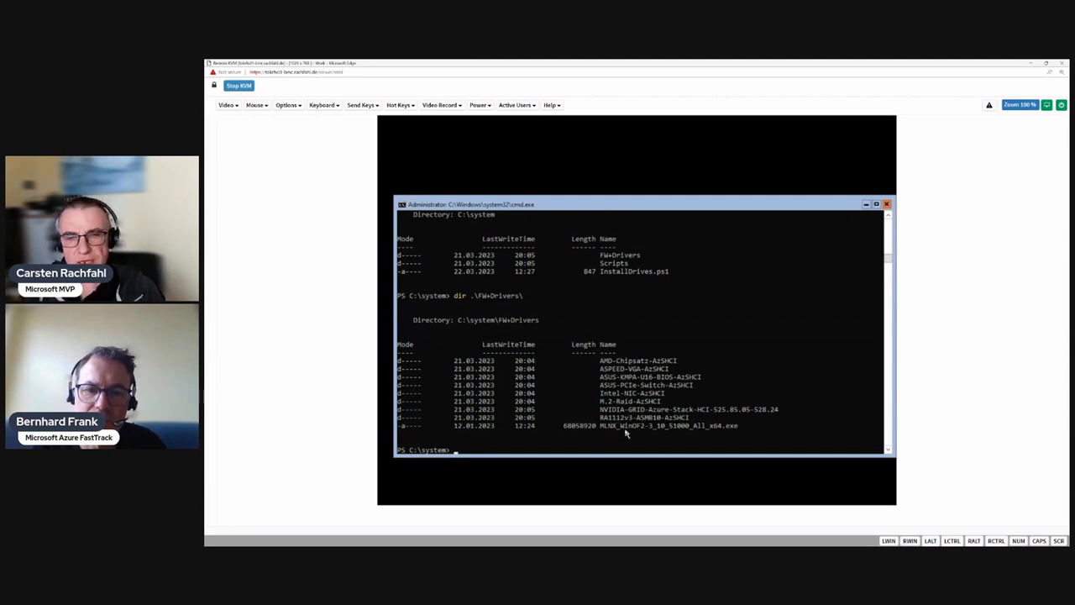
pyautogui.write('dir')
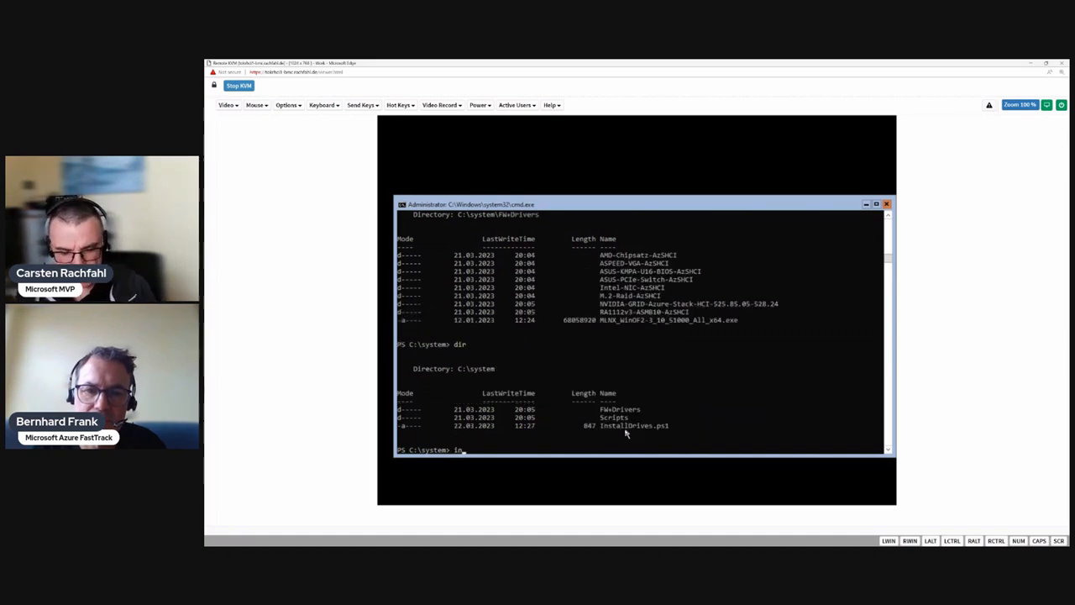
# Start the .\InstallDrives.ps1 driver installation script.
pyautogui.write('.\\InstallDrives.ps1')
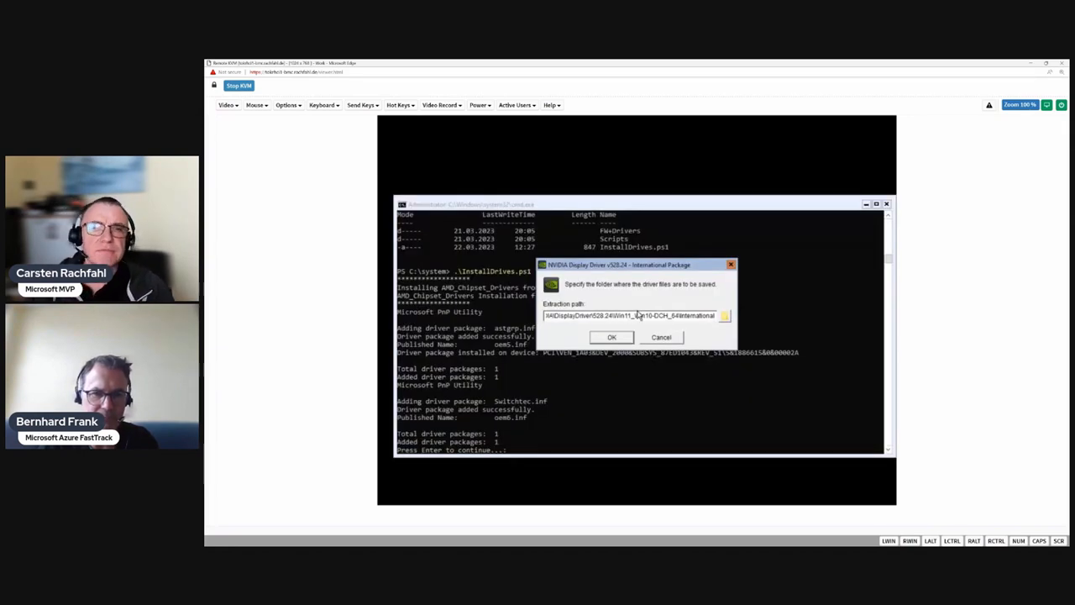
# Let the NVIDIA driver extract so the installer reaches its license agreement.
pyautogui.click(611, 336)
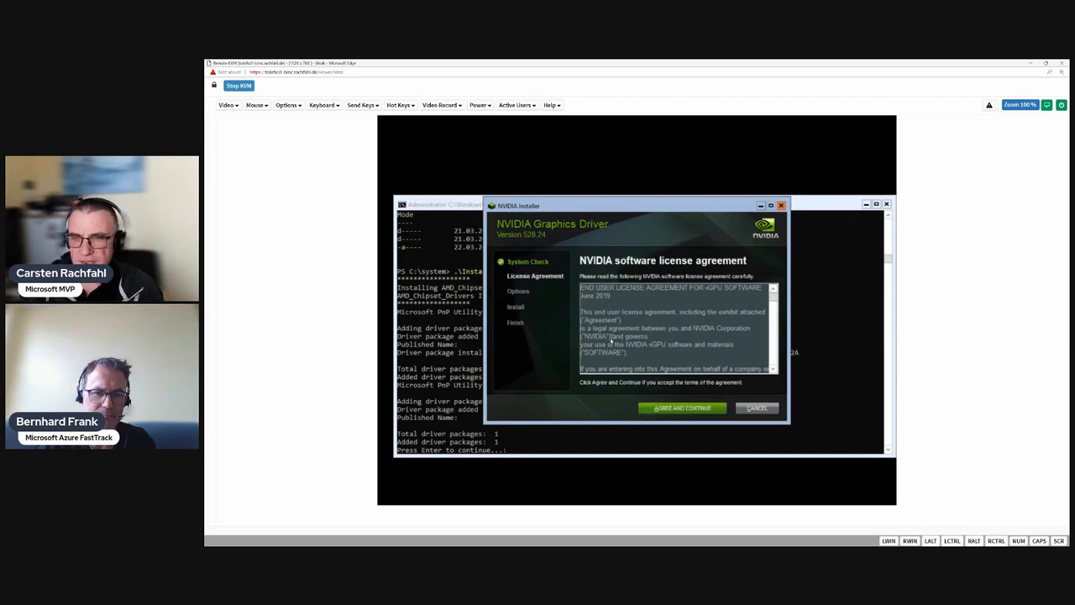
# Install the NVIDIA graphics driver with the Express option and close the finished installer.
pyautogui.click(682, 408)
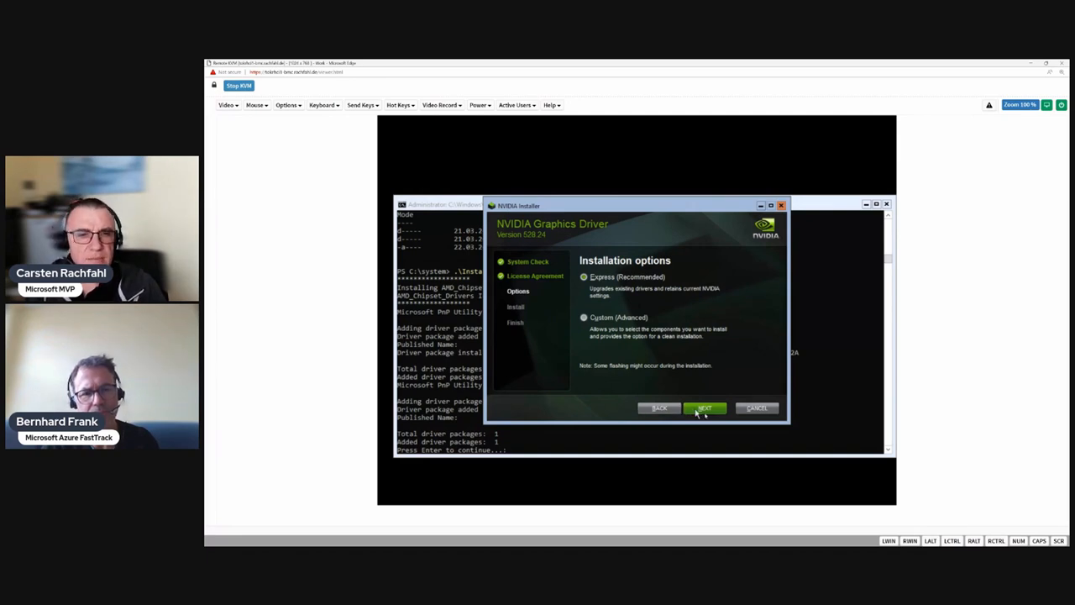
pyautogui.click(704, 408)
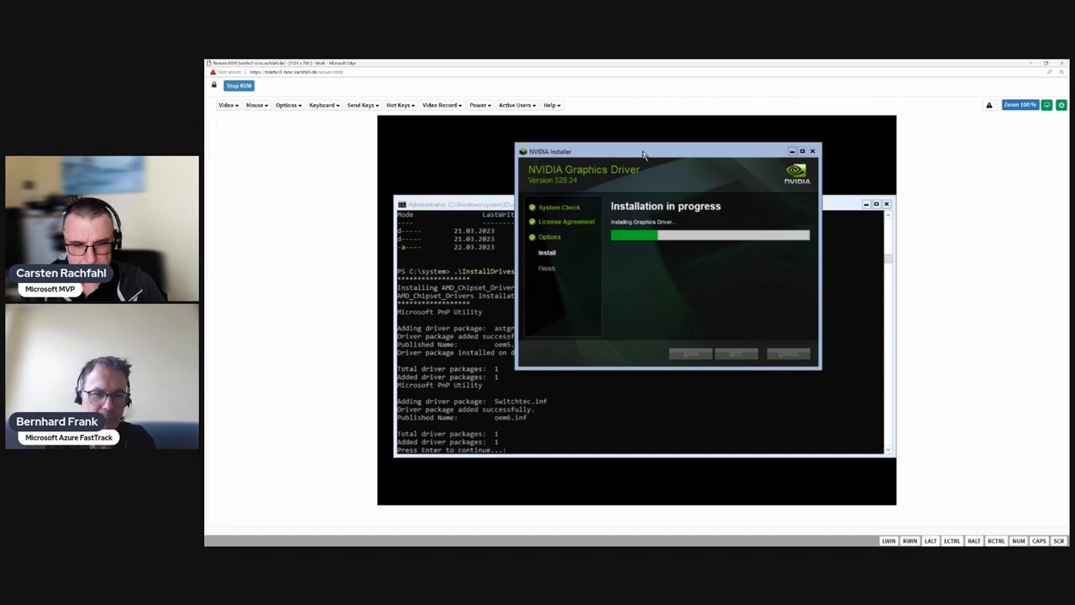
pyautogui.moveTo(638, 315)
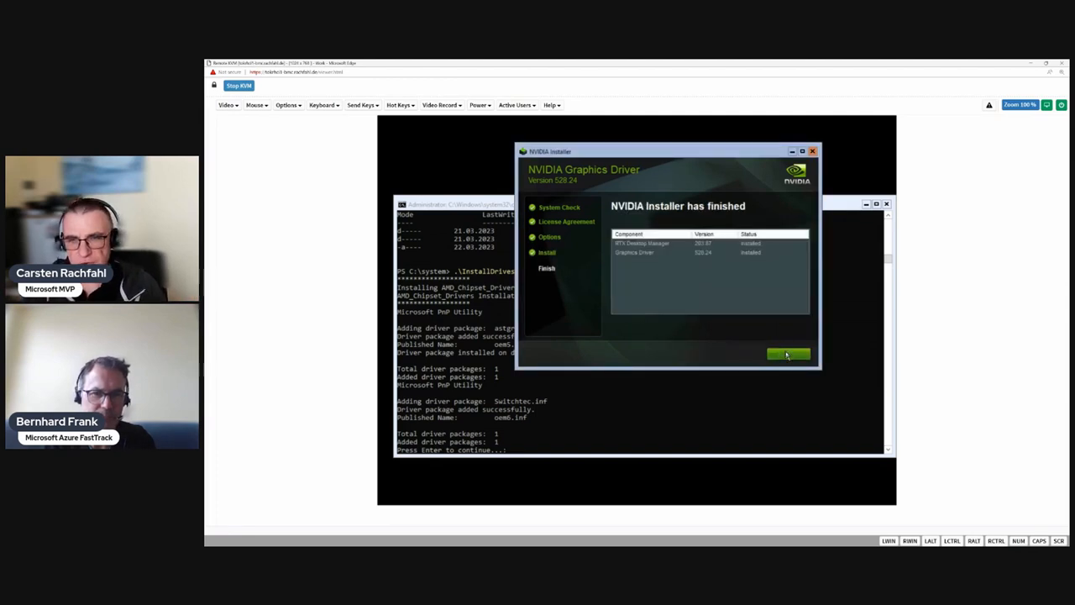
pyautogui.click(786, 353)
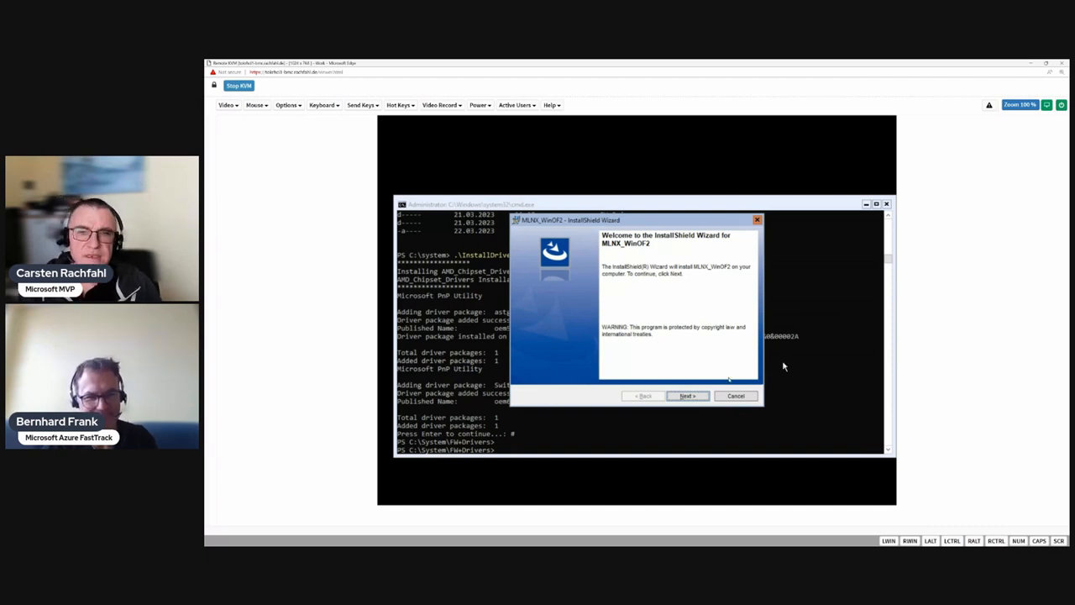
# Install the Mellanox MLNX_WinOF2 package, accepting the license and keeping the Complete setup type.
pyautogui.click(687, 396)
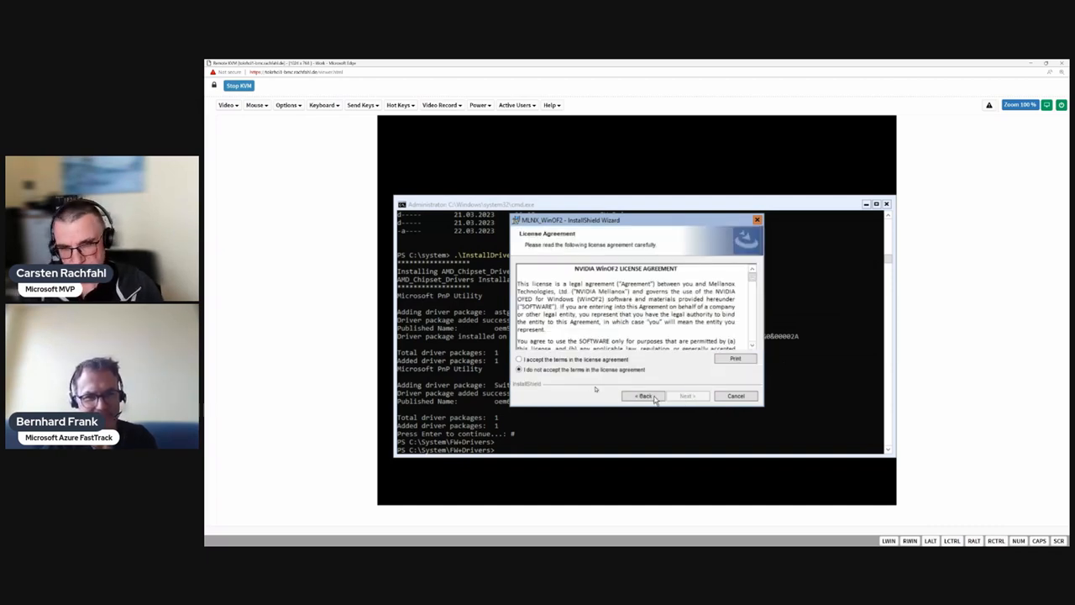
pyautogui.click(518, 359)
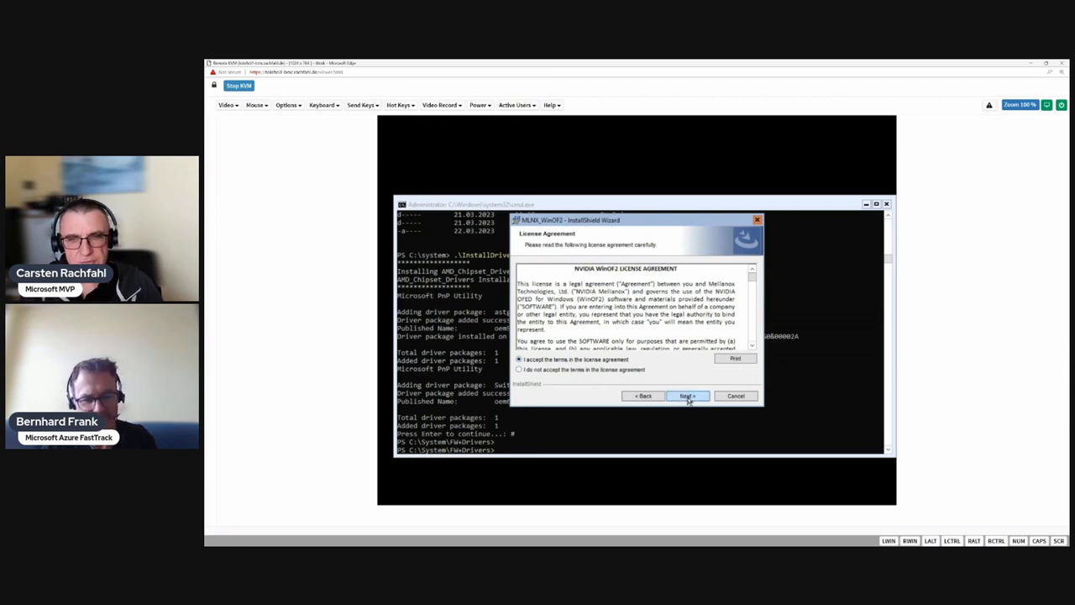
pyautogui.click(686, 397)
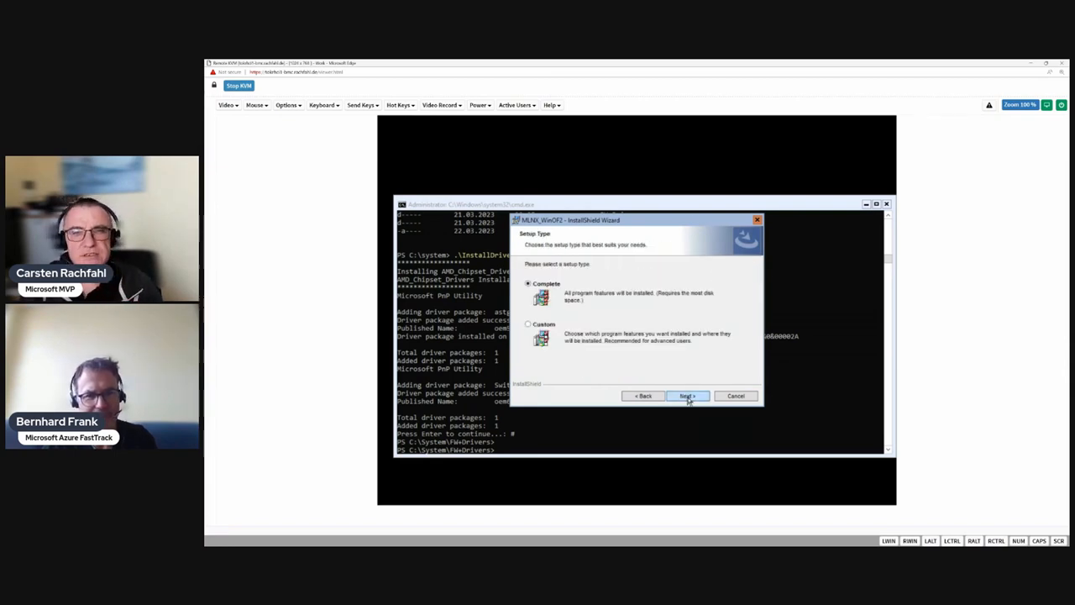
pyautogui.click(687, 396)
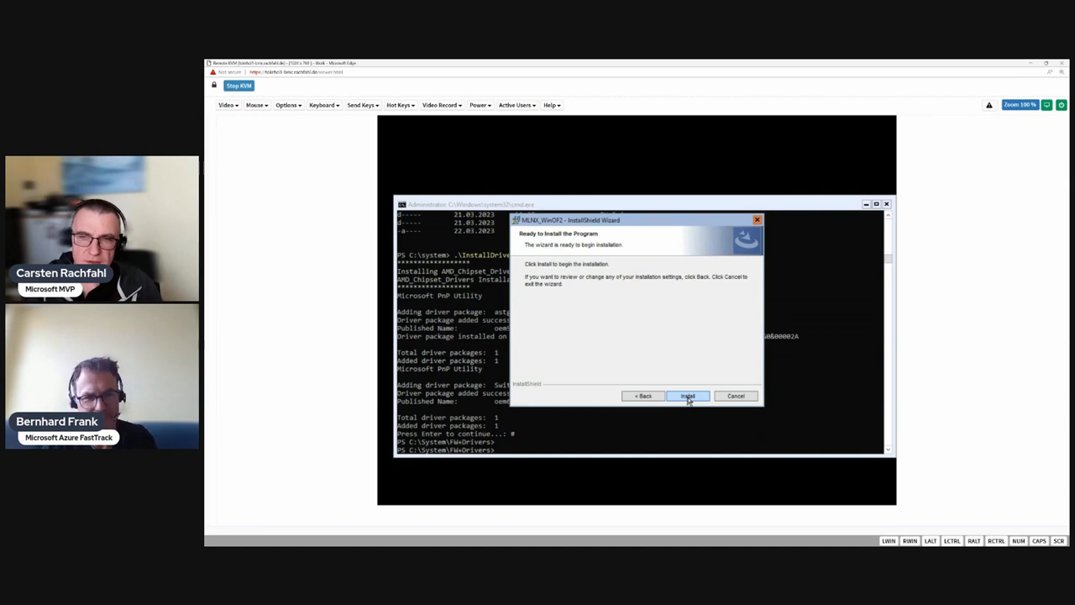
pyautogui.click(688, 396)
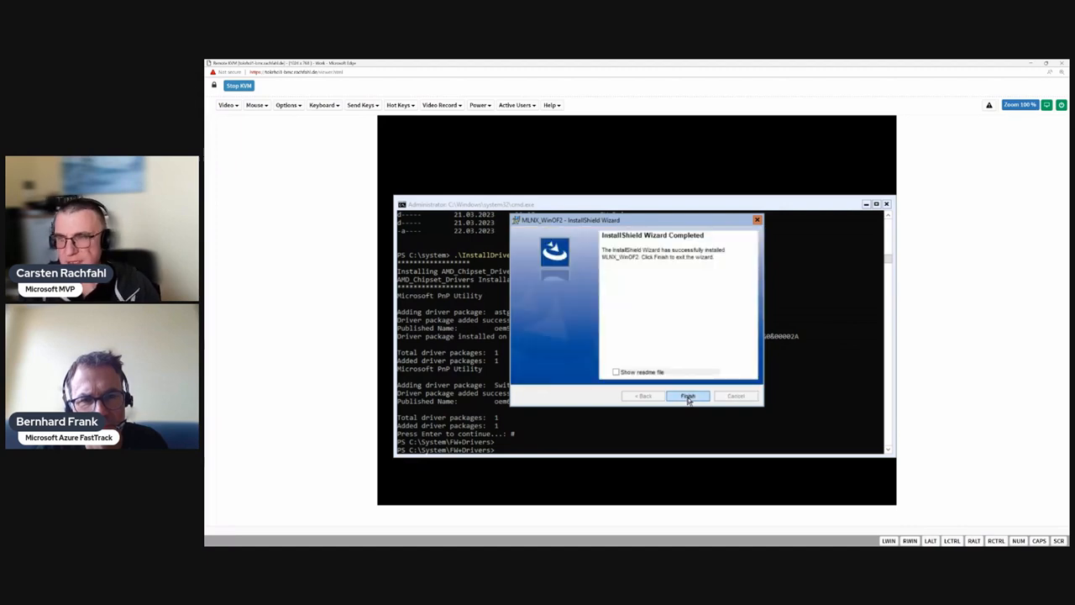
# Finish the Mellanox wizard and type Restart-Computer at the PowerShell prompt.
pyautogui.click(689, 397)
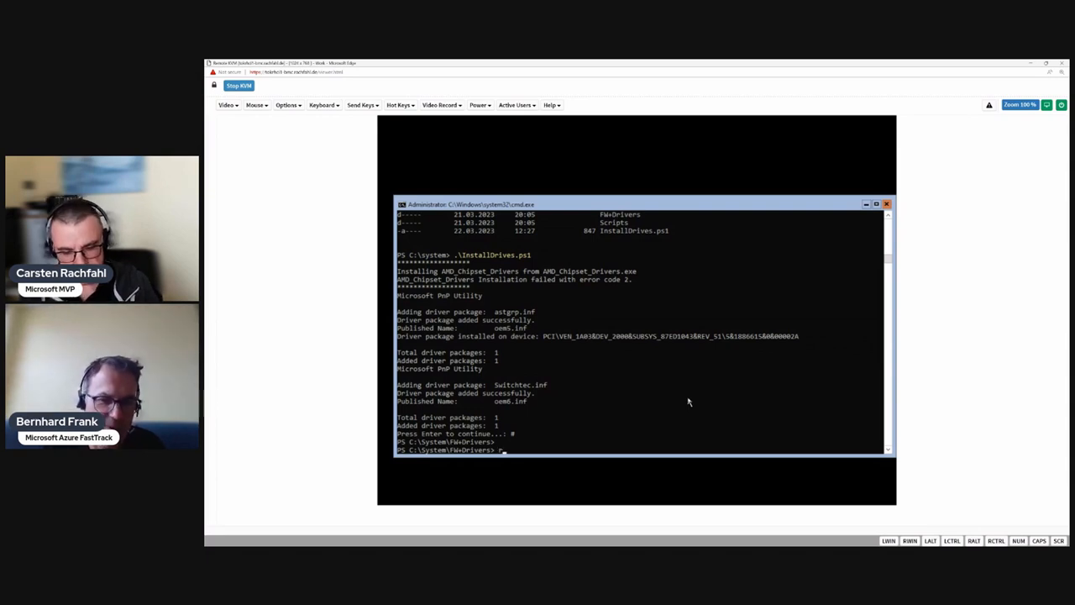
pyautogui.write('restart')
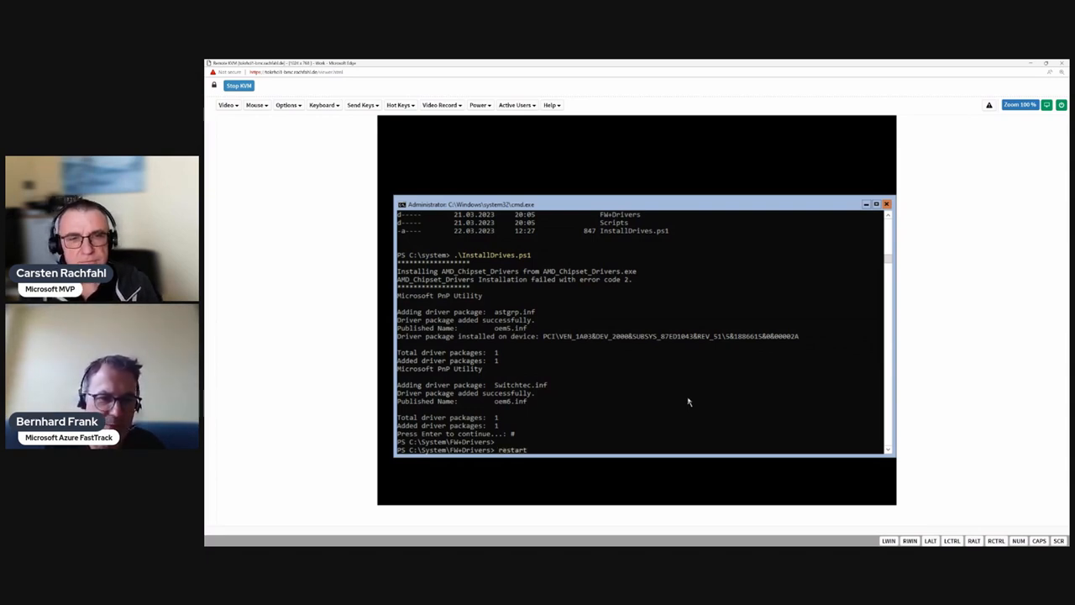
pyautogui.write('-comm')
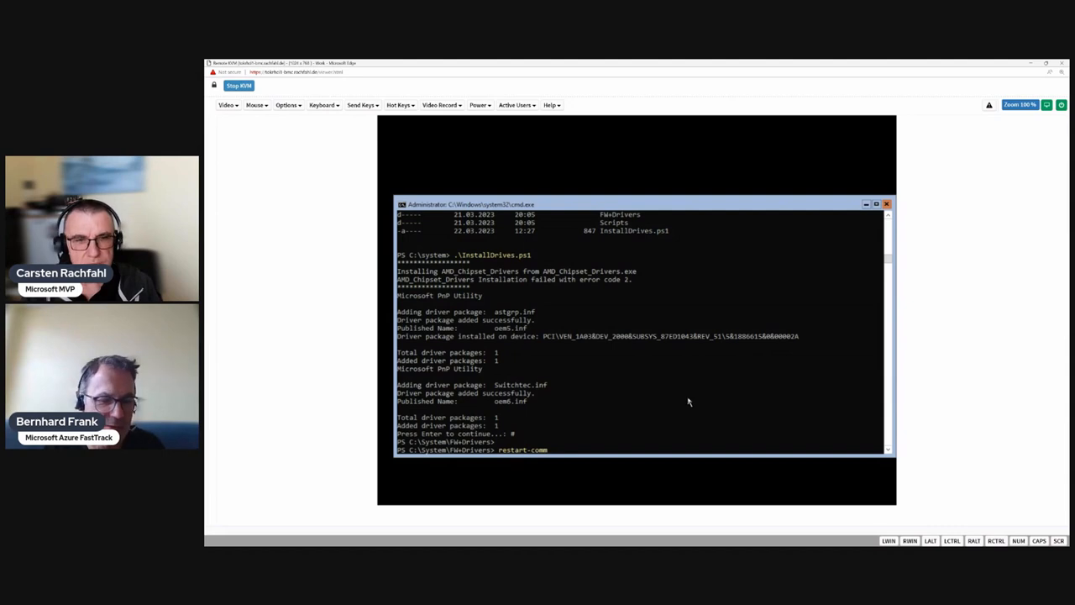
pyautogui.write('Restart-Computer')
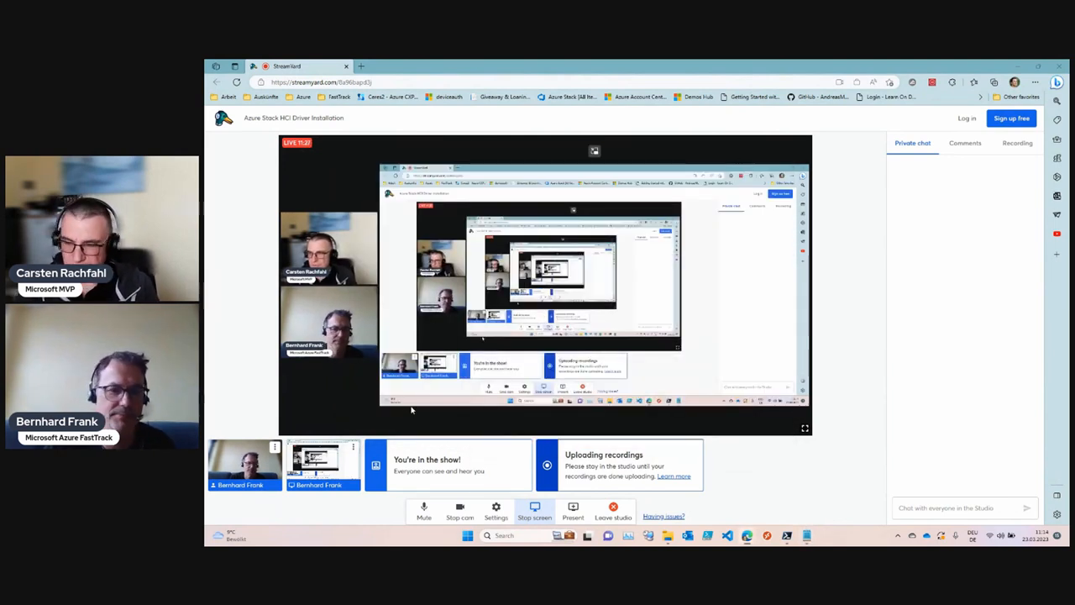
pyautogui.moveTo(950, 74)
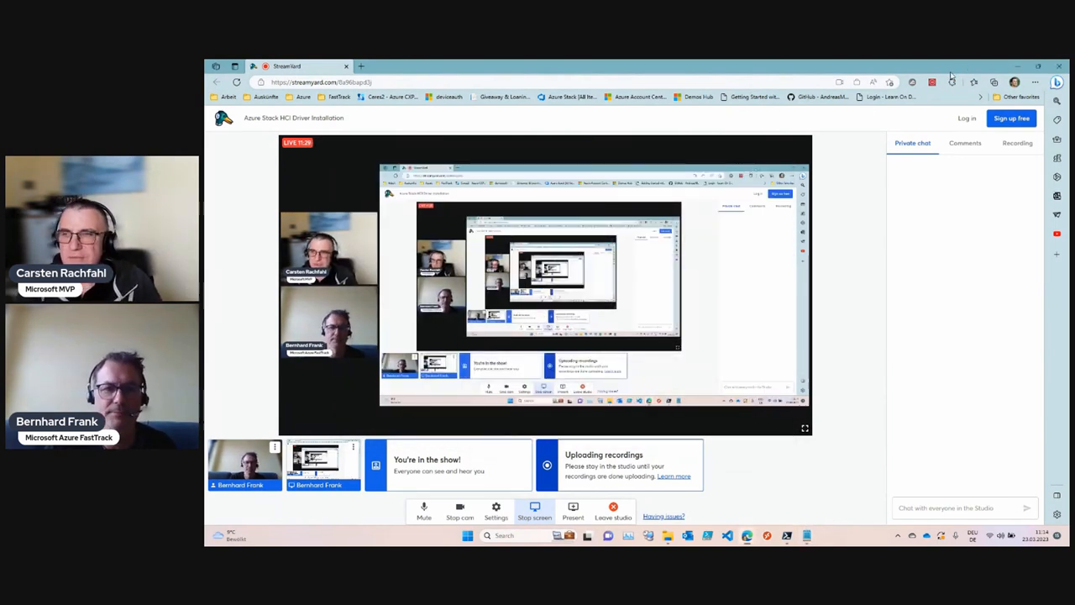